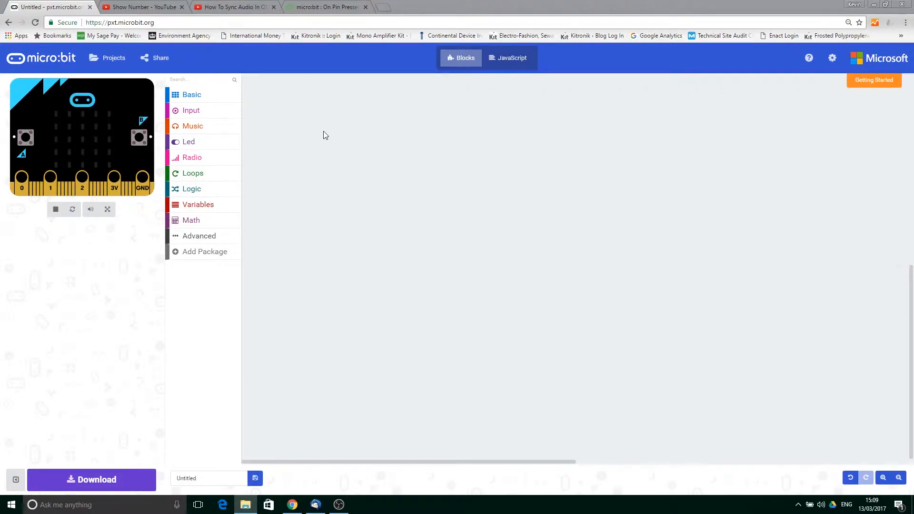
Step: Place a 'button A is pressed' block from Input onto the empty workspace
left_click(190, 110)
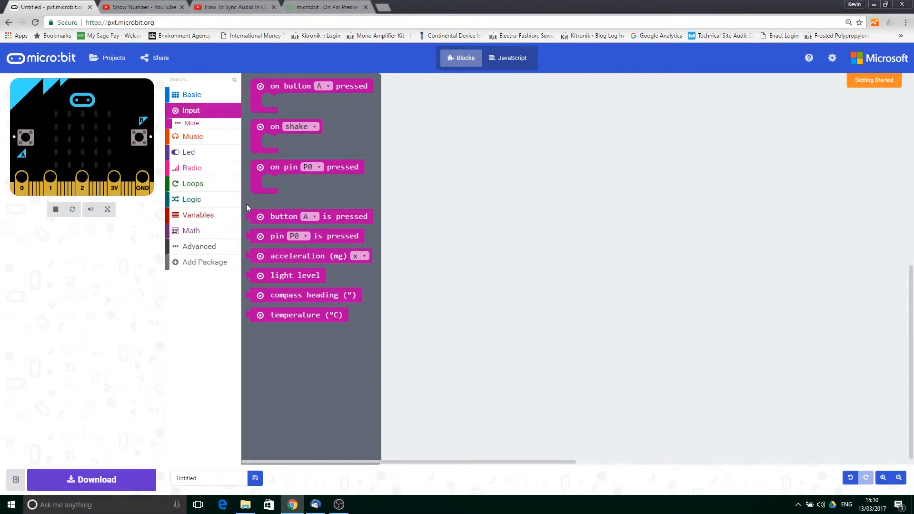
left_click_drag(311, 216, 436, 190)
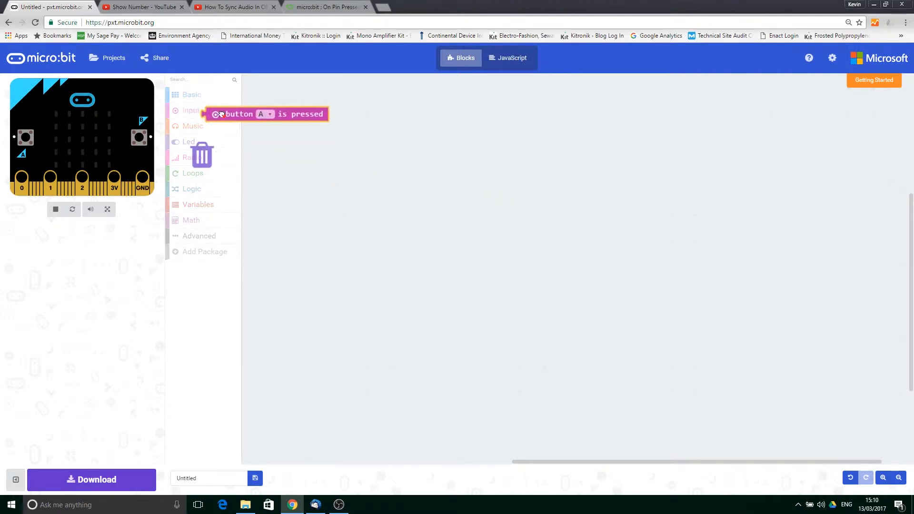
left_click_drag(266, 113, 453, 176)
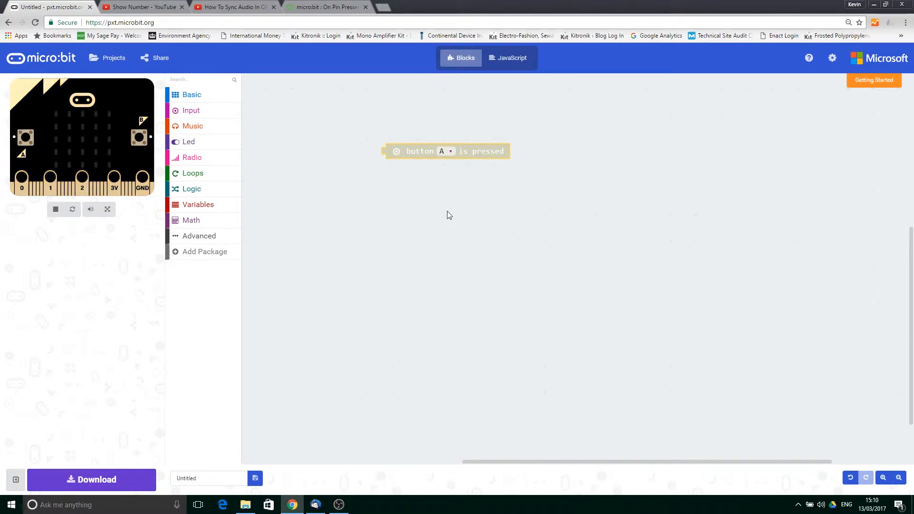
Step: Nest a while loop inside a forever loop with 'button A is pressed' as its condition
left_click(191, 94)
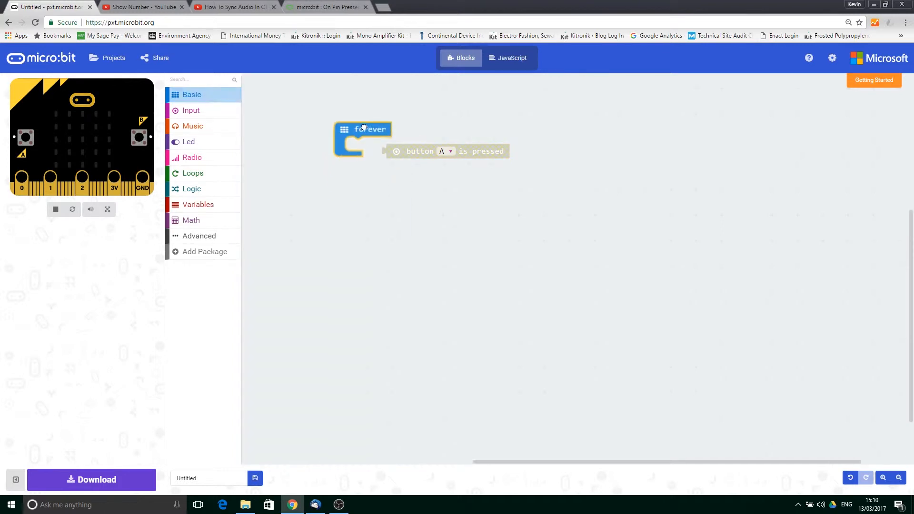
left_click(192, 173)
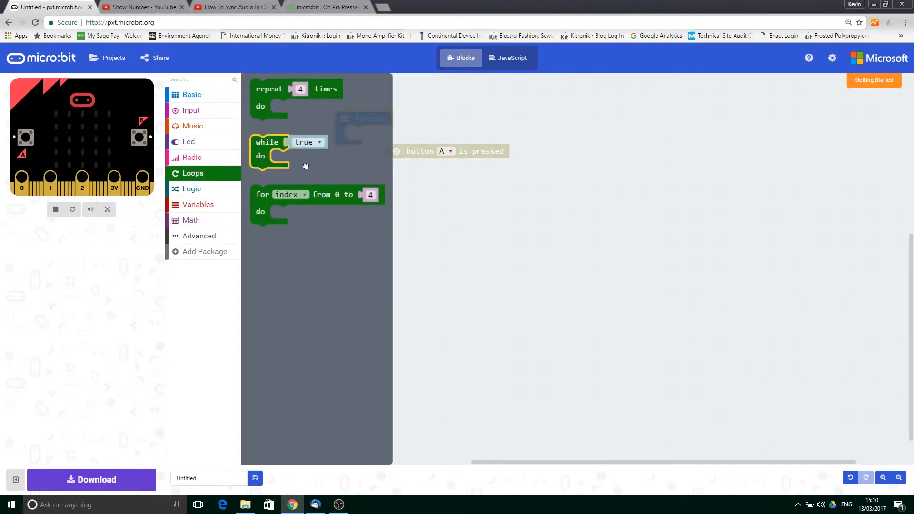
left_click_drag(269, 149, 362, 140)
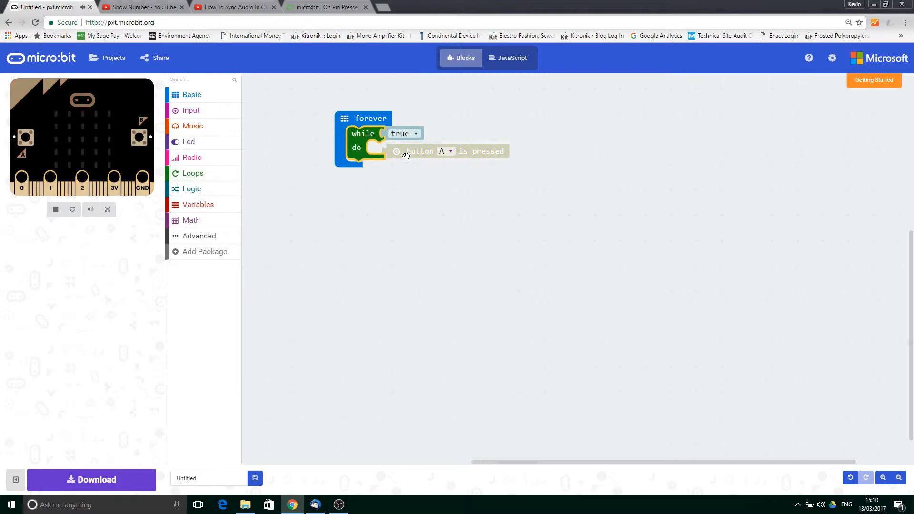
left_click_drag(449, 151, 402, 133)
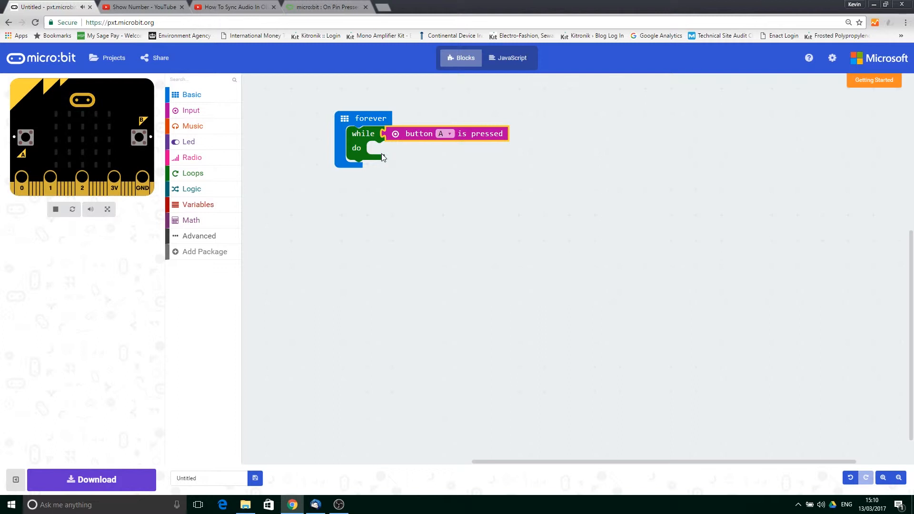
mouse_move(487, 226)
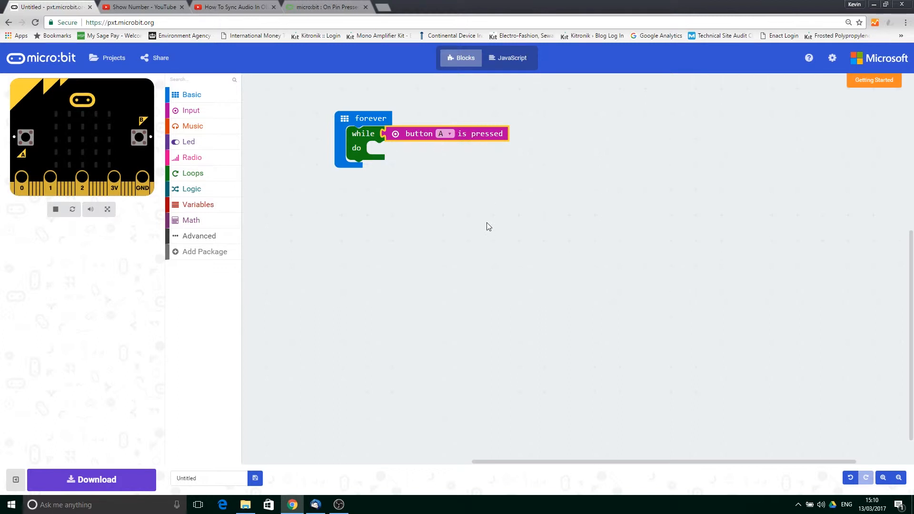
mouse_move(489, 226)
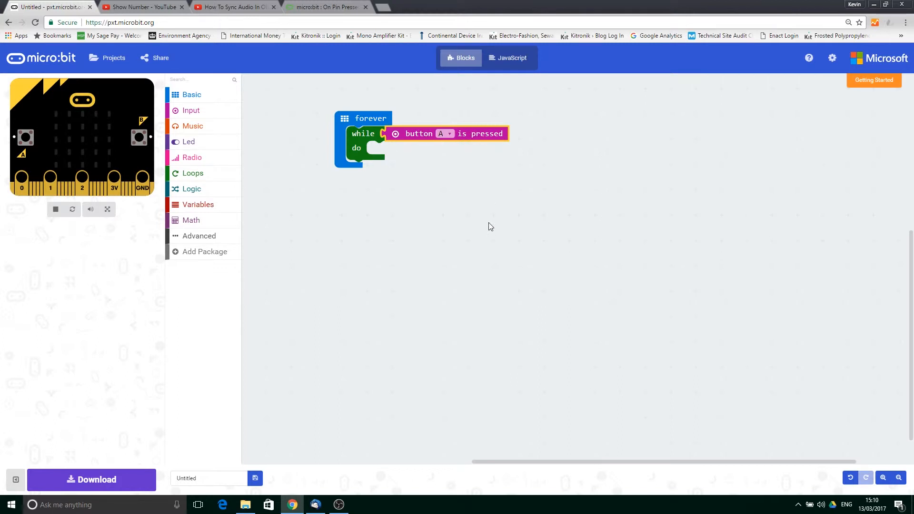
Step: Add a show string "Hello!" block into the while loop's do slot
left_click(191, 94)
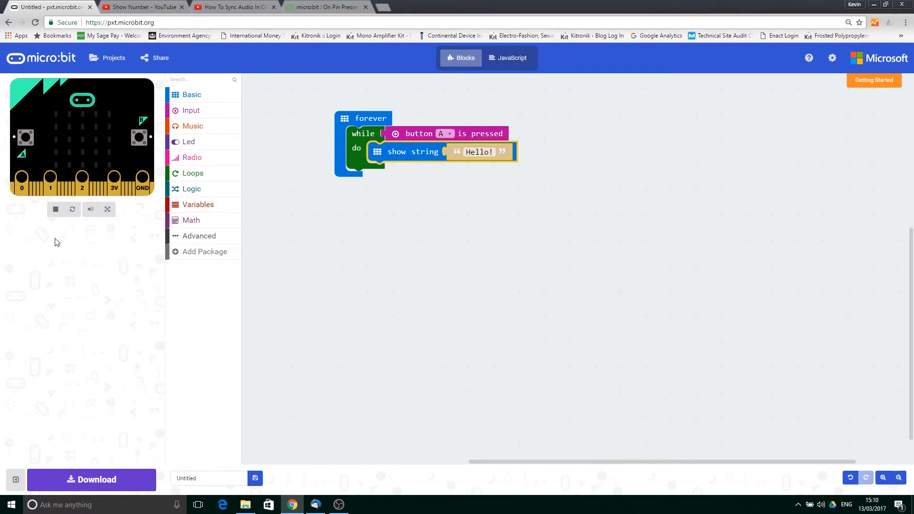
left_click(26, 137)
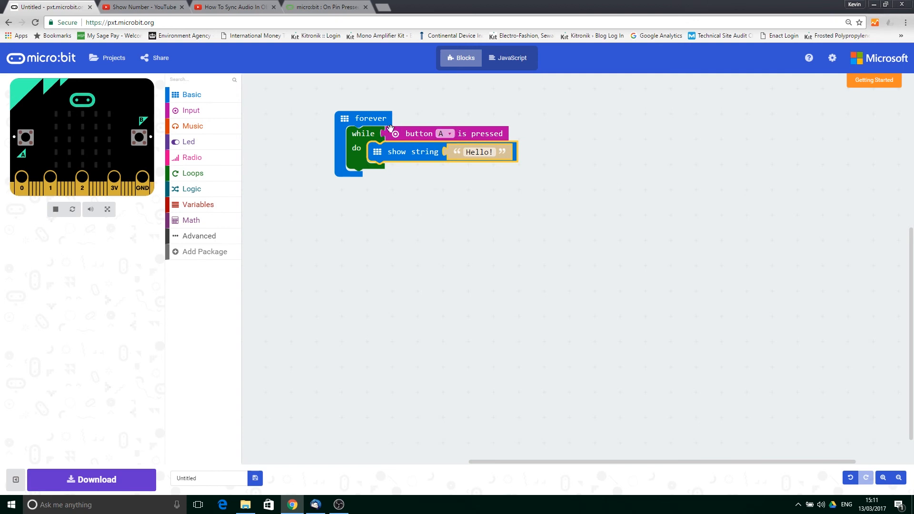
mouse_move(448, 226)
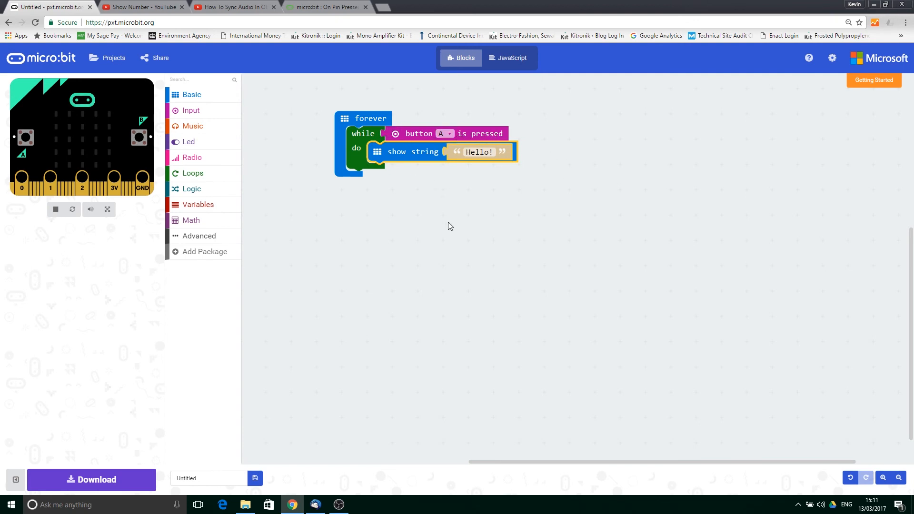